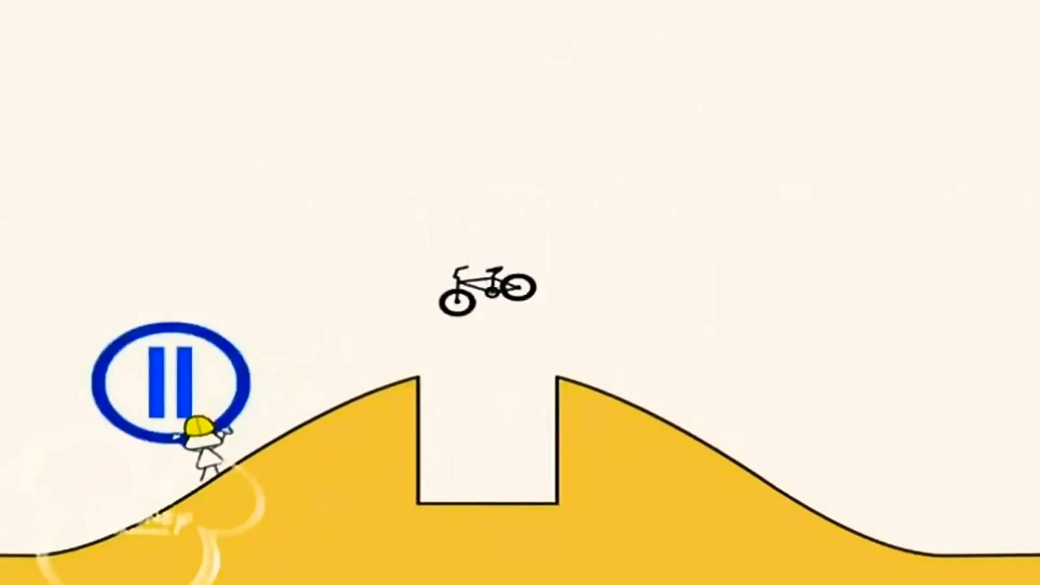
click(168, 381)
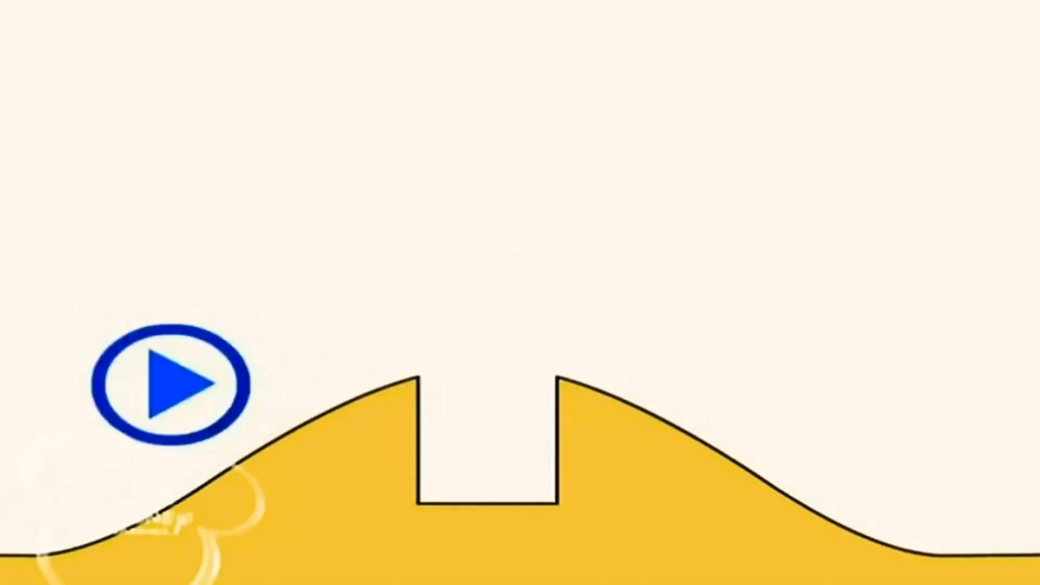
click(162, 386)
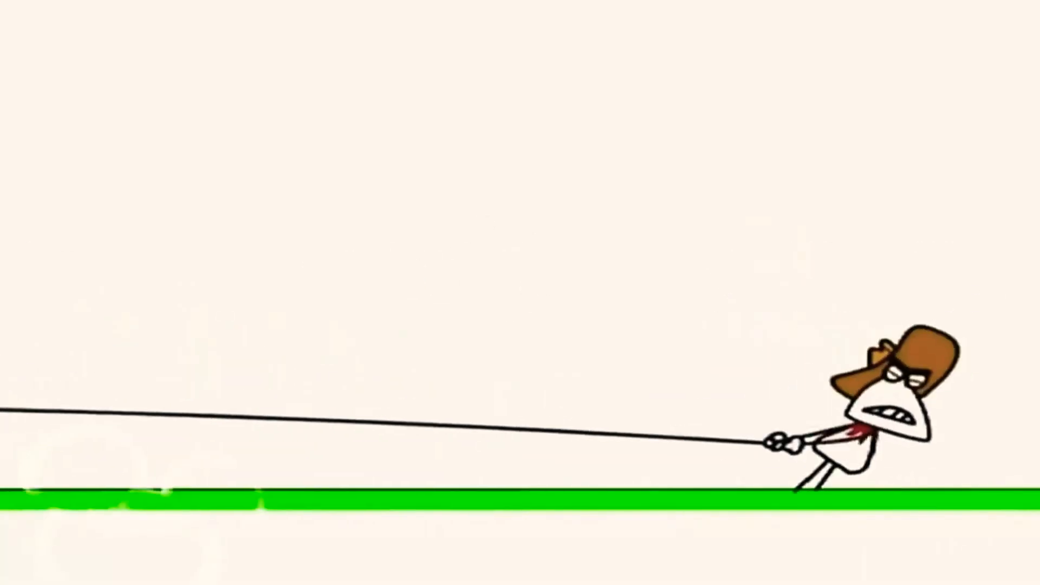